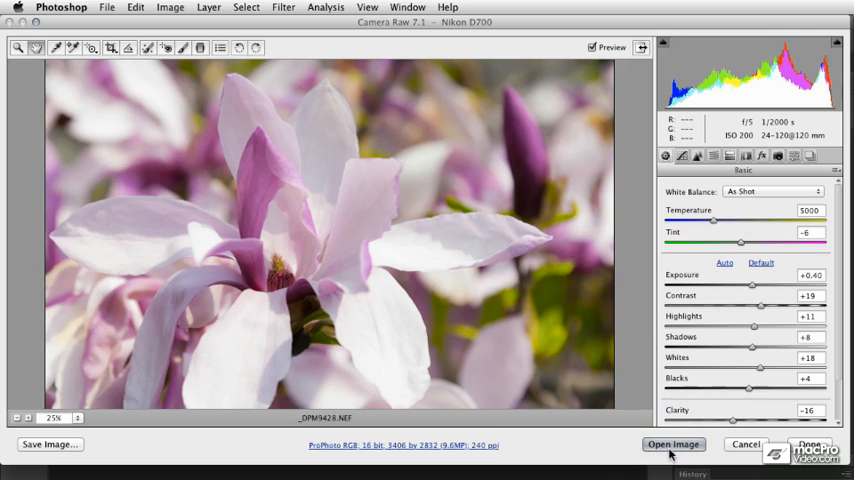
mouse_move(635, 387)
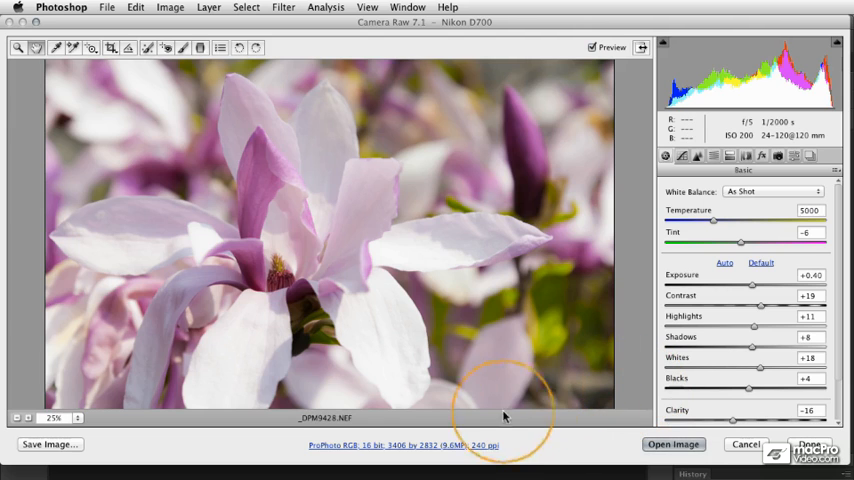
Enable 'Open in Photoshop as Smart Objects' in Camera Raw workflow options.
left_click(404, 445)
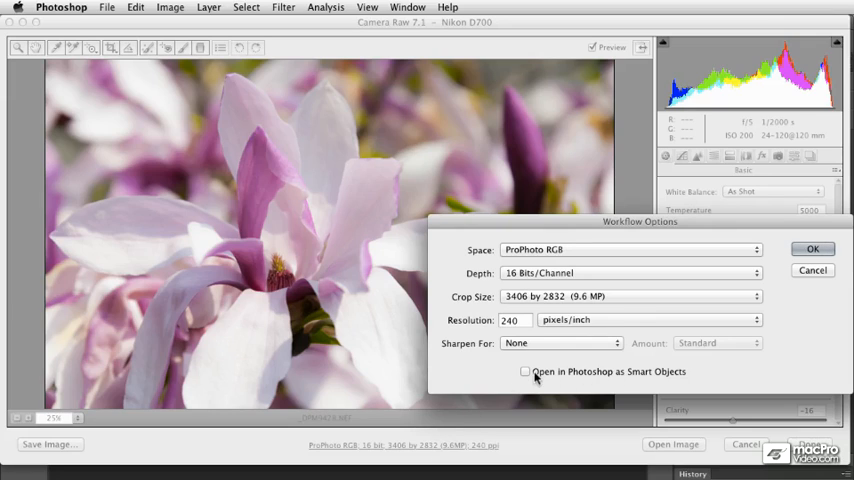
left_click(525, 371)
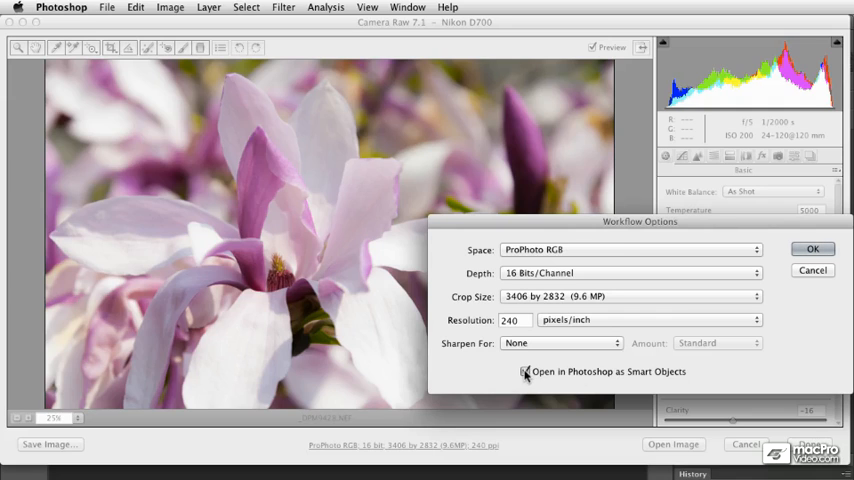
left_click(813, 249)
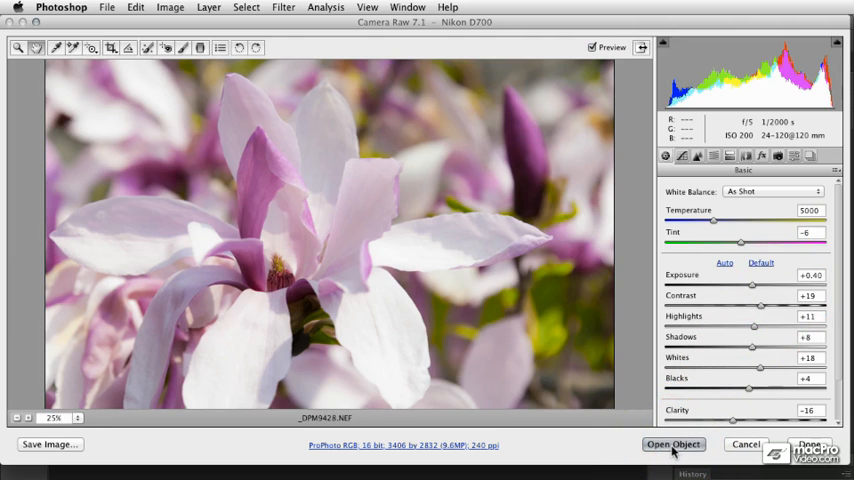
Open the magnolia photo _DPM9428 into Photoshop as a smart object.
left_click(673, 444)
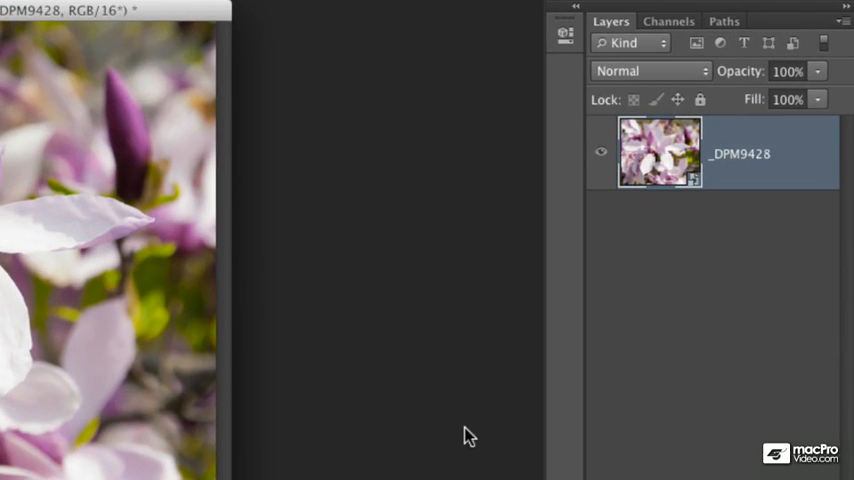
mouse_move(693, 196)
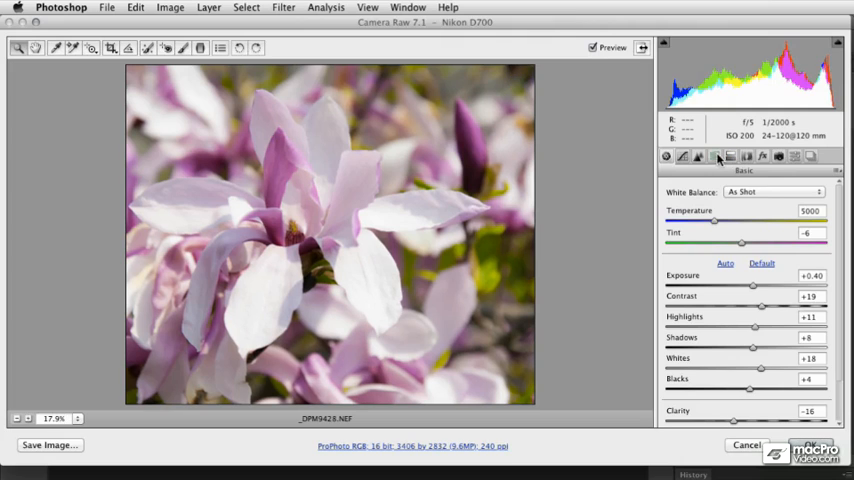
Raise Magentas saturation to +36 in the Camera Raw HSL panel.
left_click(714, 156)
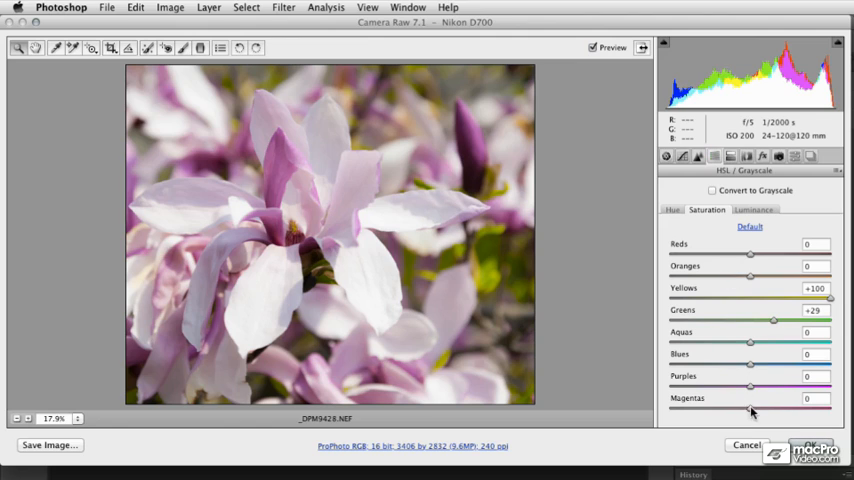
left_click_drag(750, 410, 780, 410)
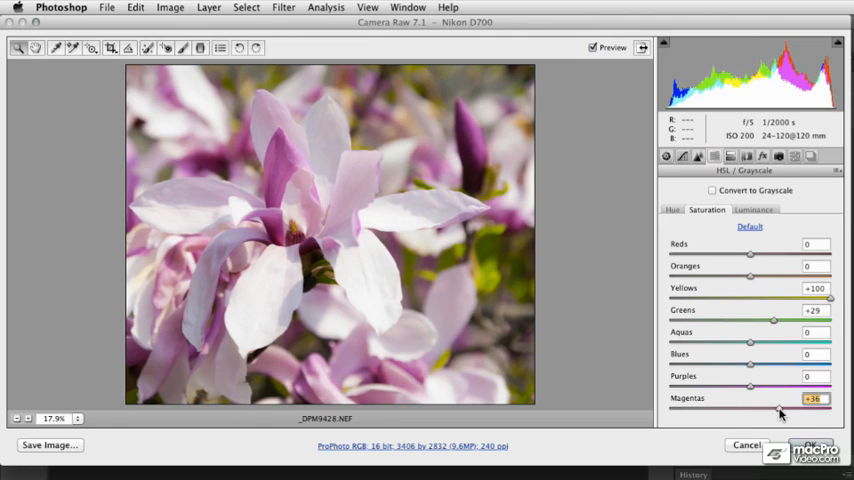